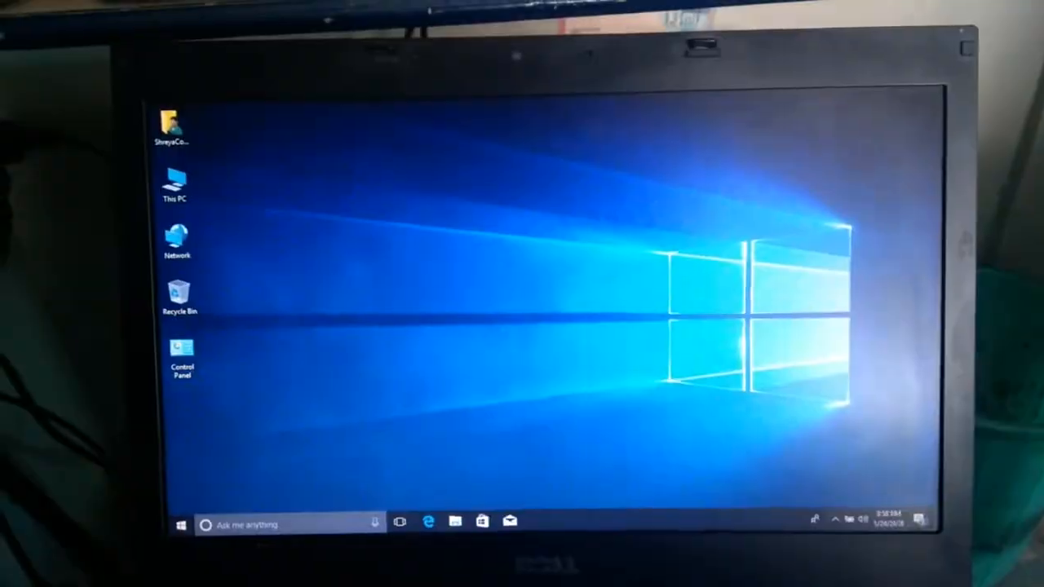
# Open This PC from its desktop icon's right-click menu to view drives, including USB Drive (G:)
pyautogui.rightClick(175, 179)
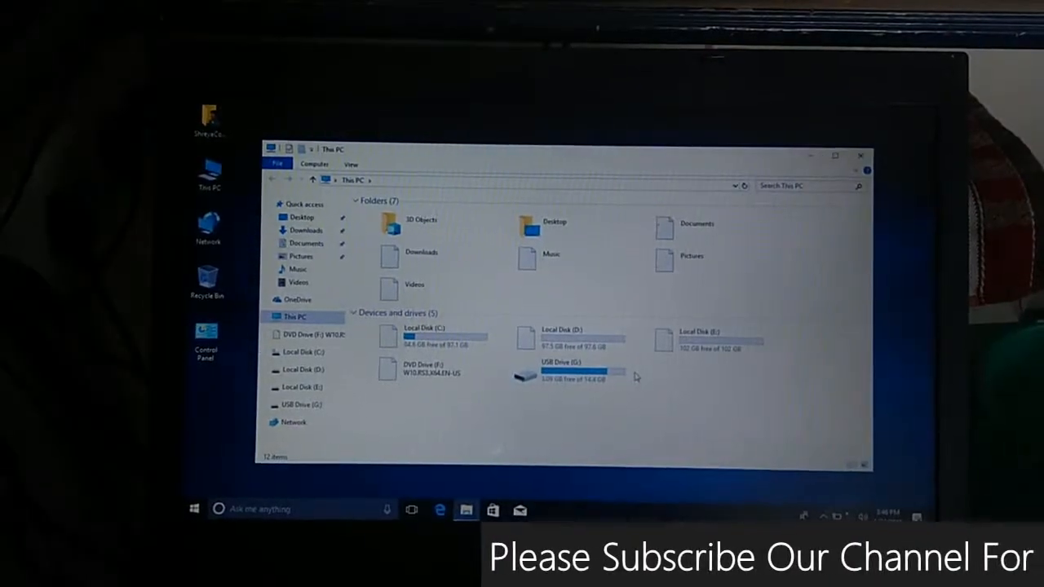
# Run KS2016ss By Titus Mukisa from USB Drive (G:) in the win10 & office16 activator folder
pyautogui.doubleClick(554, 375)
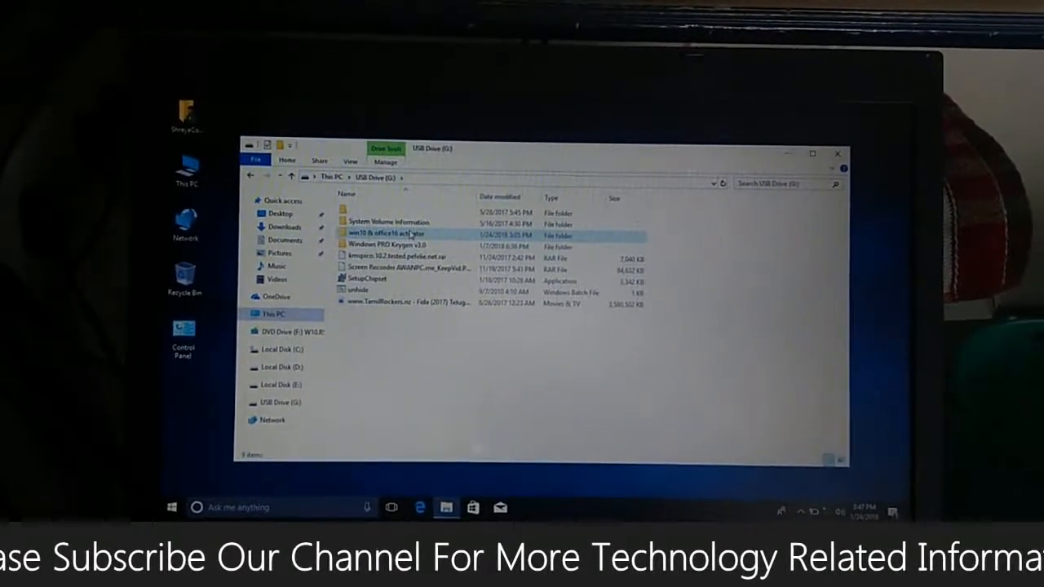
pyautogui.doubleClick(391, 233)
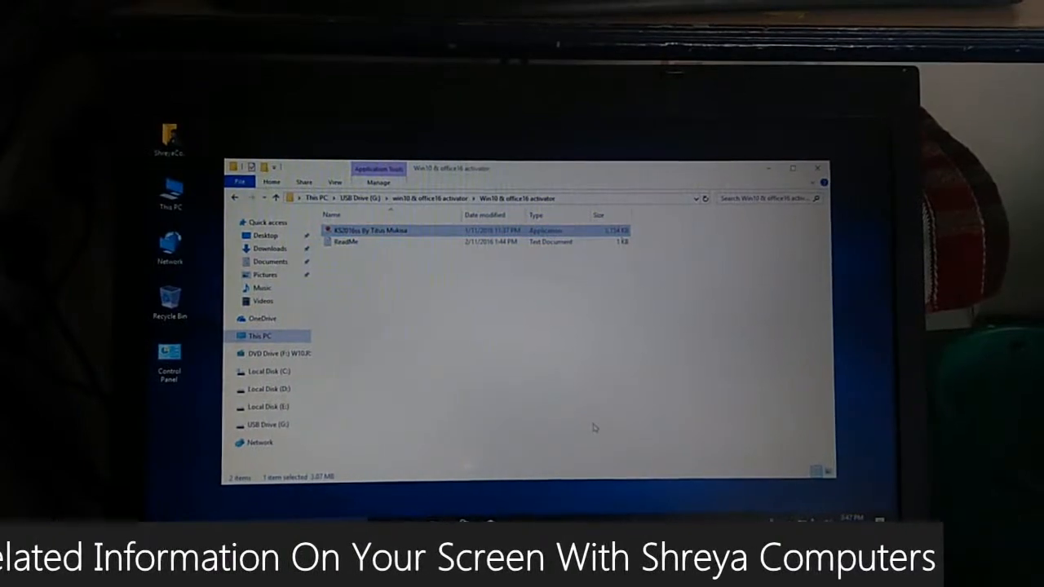
pyautogui.doubleClick(375, 229)
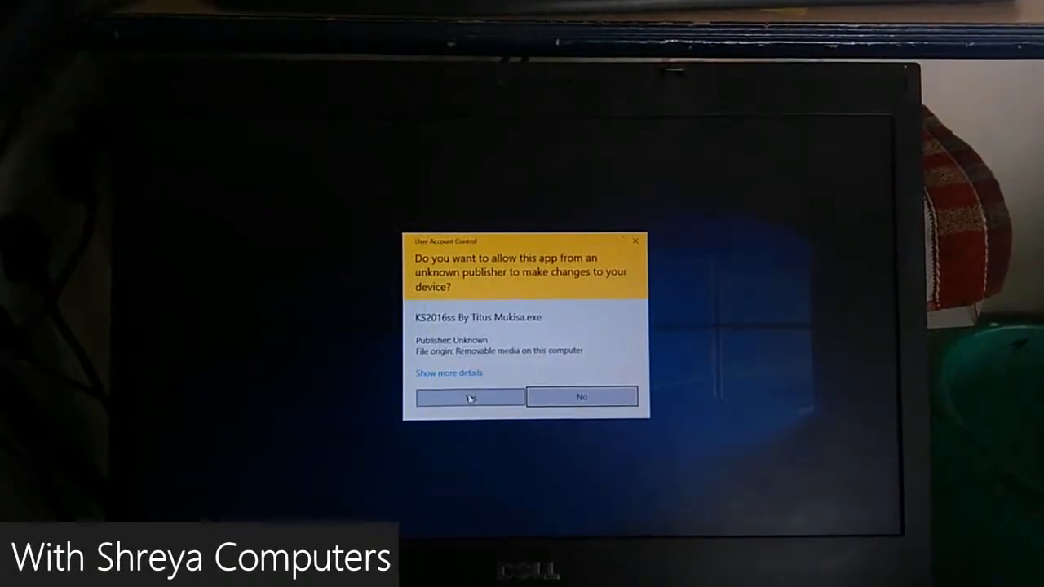
# Allow UAC, accept the license, keep the default folder, and install KMSpico without a Start Menu folder
pyautogui.click(469, 397)
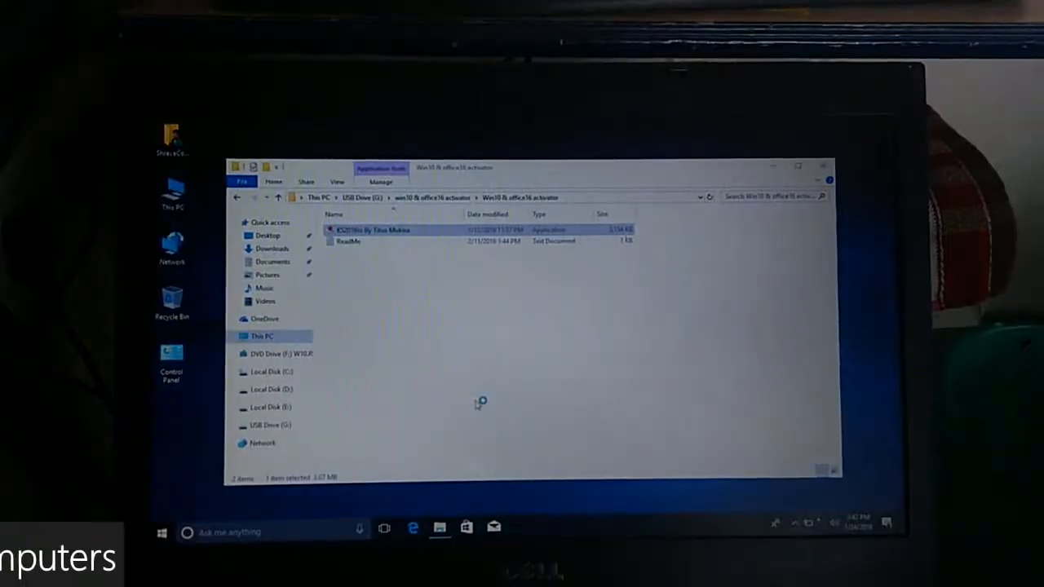
pyautogui.doubleClick(369, 229)
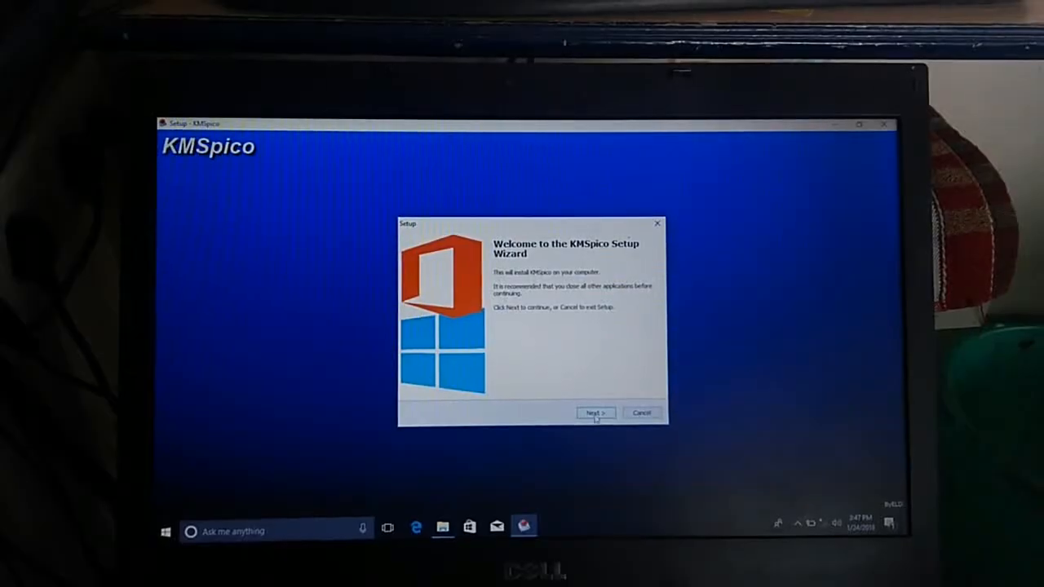
pyautogui.click(594, 412)
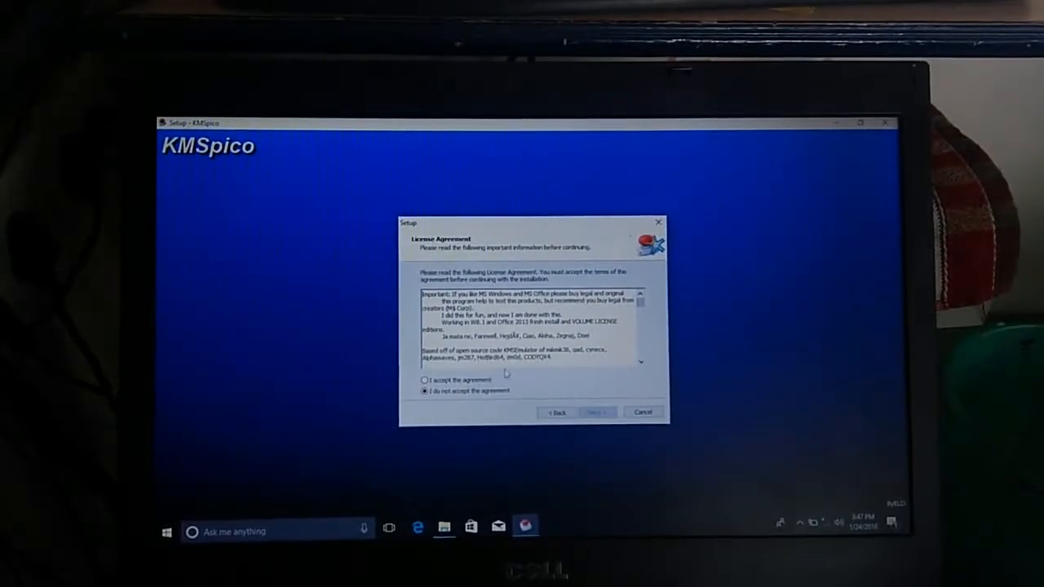
pyautogui.click(424, 380)
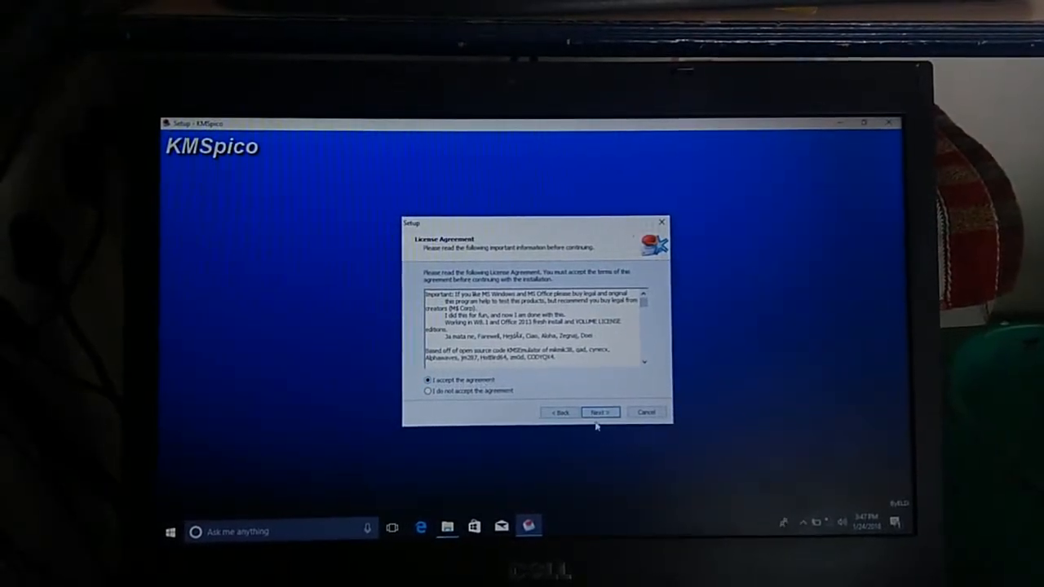
pyautogui.click(599, 412)
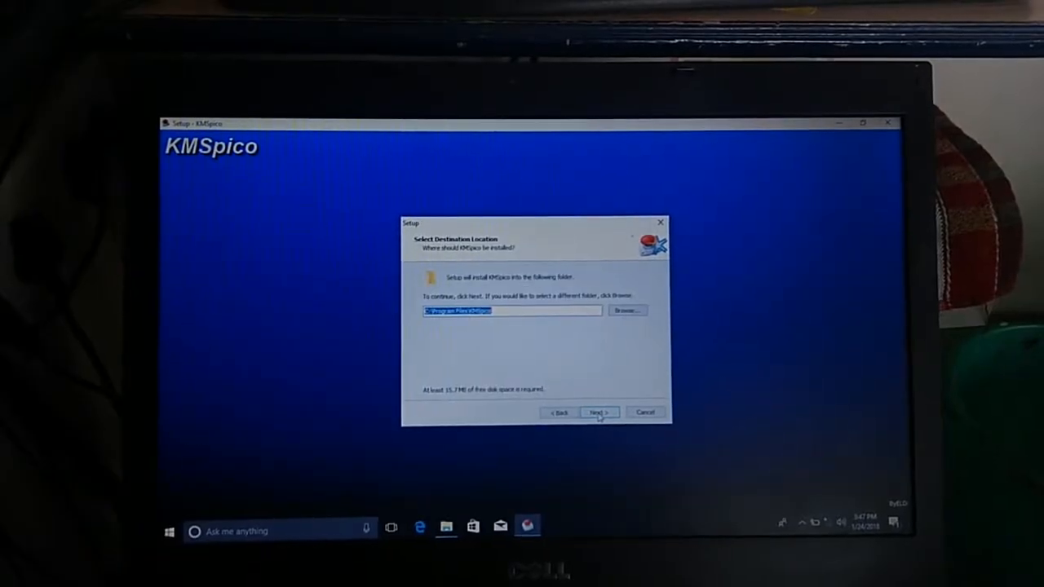
pyautogui.click(598, 411)
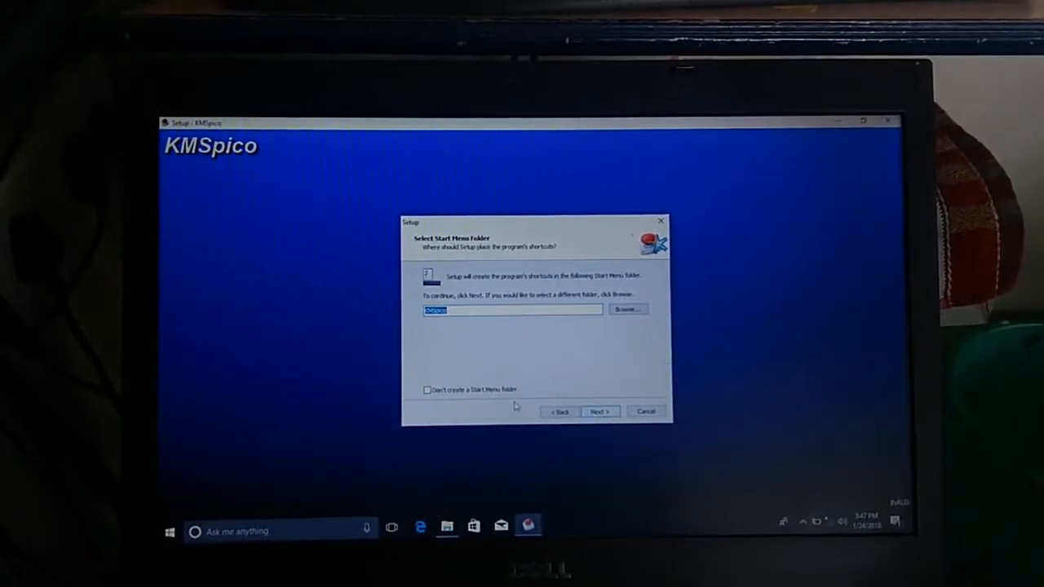
pyautogui.click(427, 390)
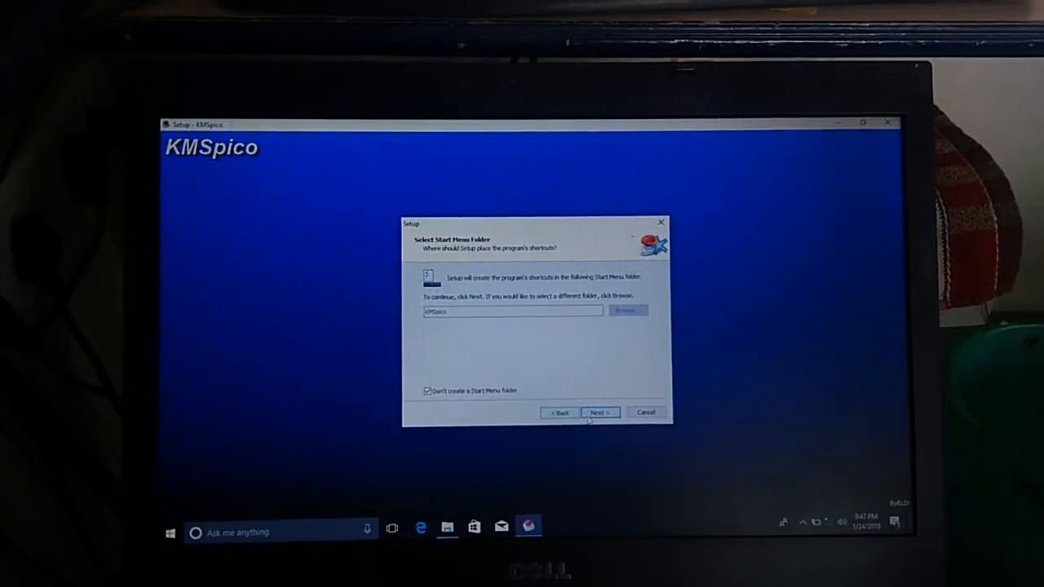
pyautogui.click(599, 413)
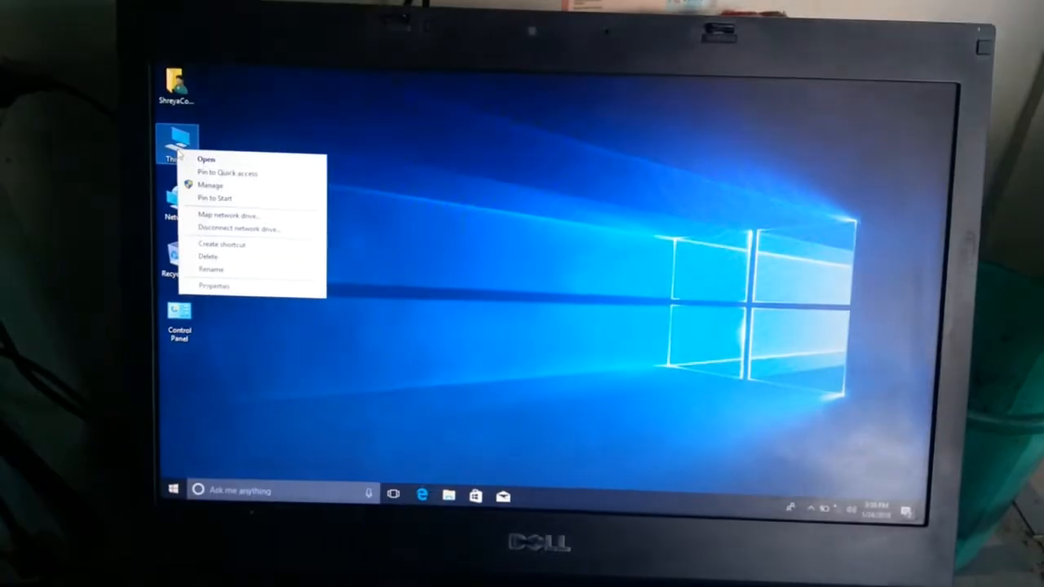
# Dismiss the This PC context menu and launch the Windows Settings app
pyautogui.click(254, 290)
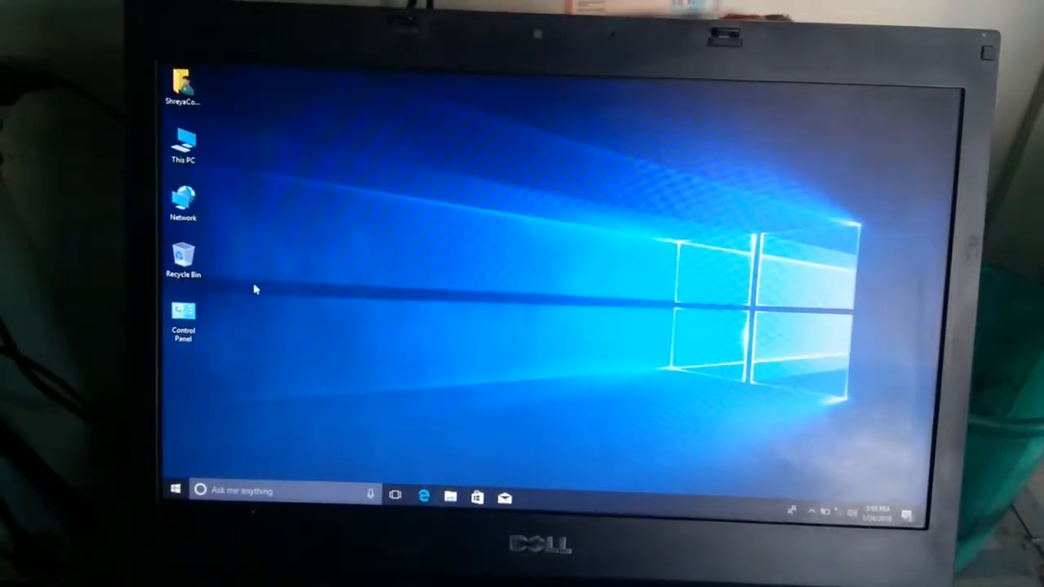
pyautogui.doubleClick(183, 318)
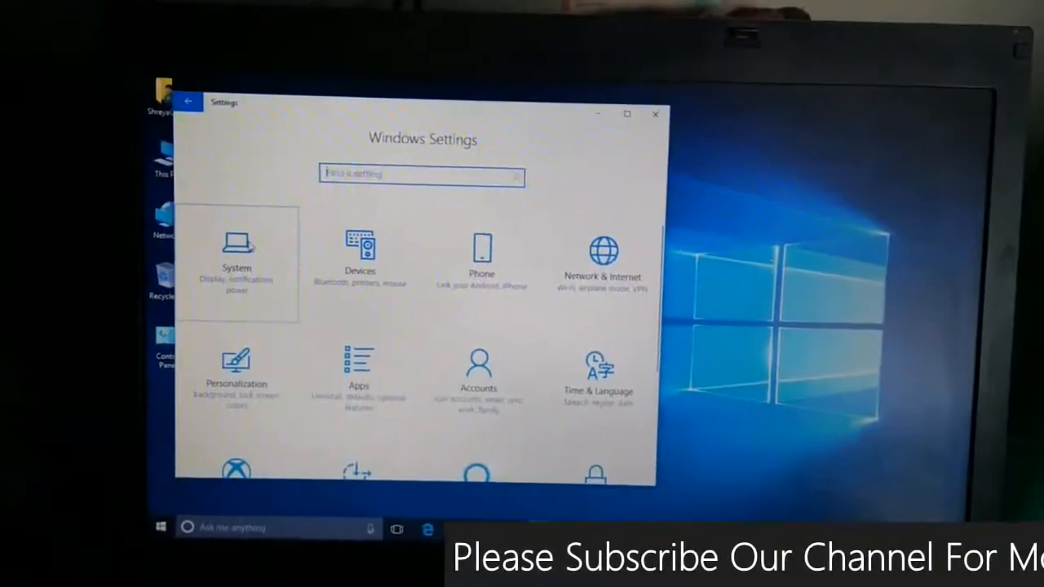
# Confirm under System > About that the edition is Windows 10 Pro version 1709, then close Settings
pyautogui.click(236, 260)
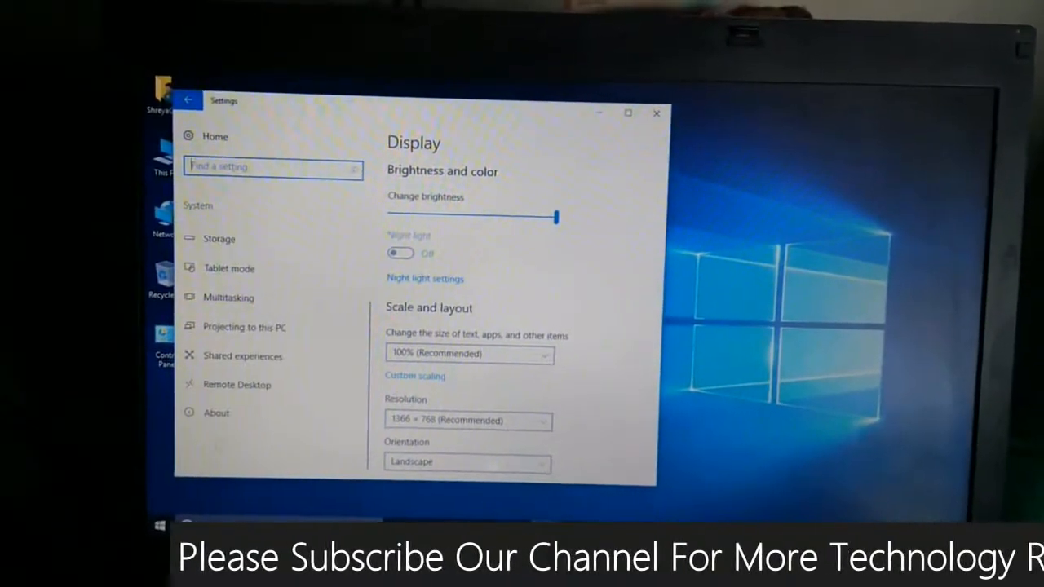
pyautogui.click(216, 412)
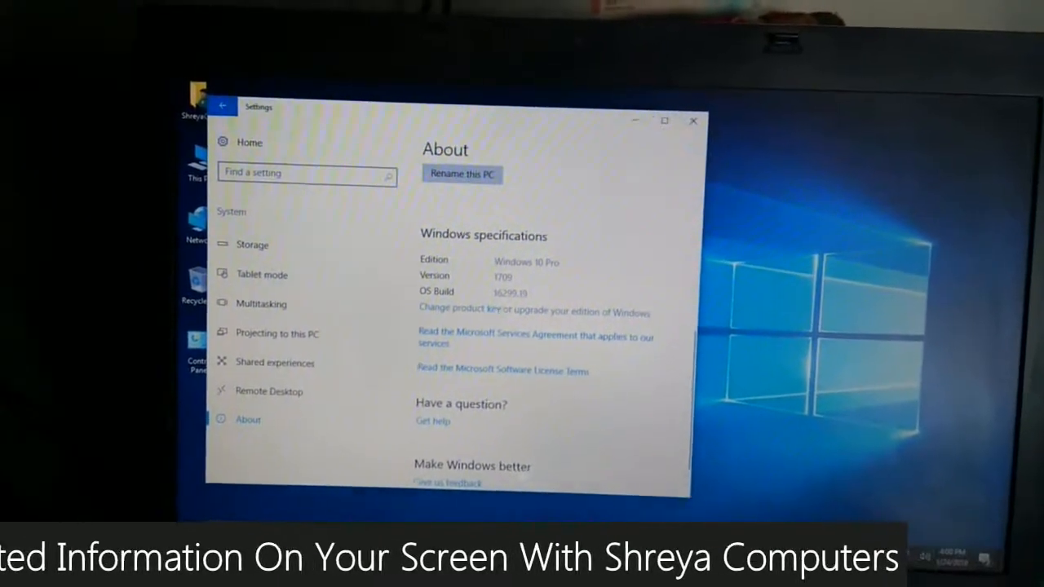
pyautogui.click(692, 121)
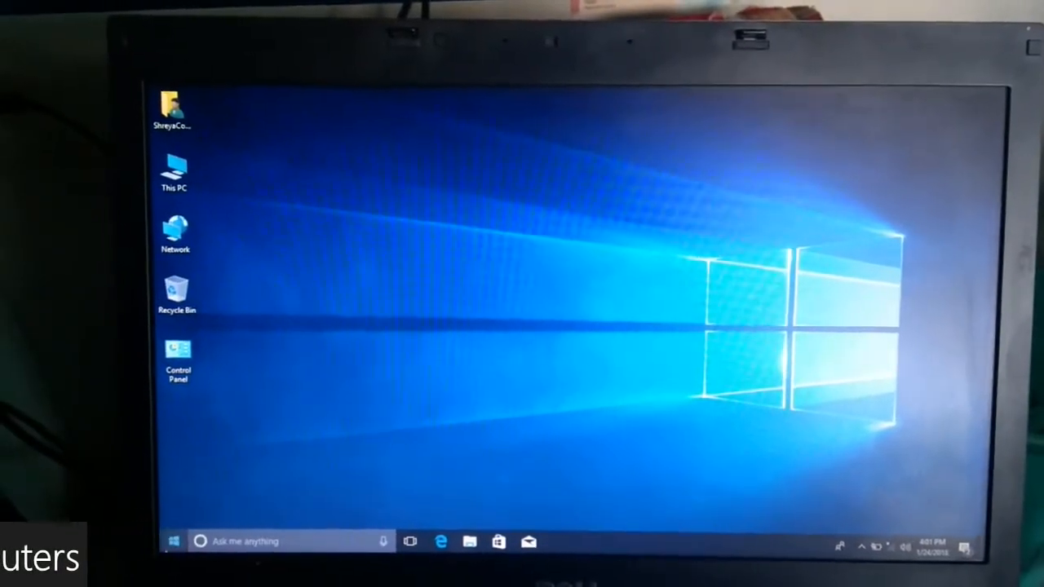
# Uninstall KMSpico from Programs and Features, leaving only Microsoft OneDrive, then close the window
pyautogui.click(178, 358)
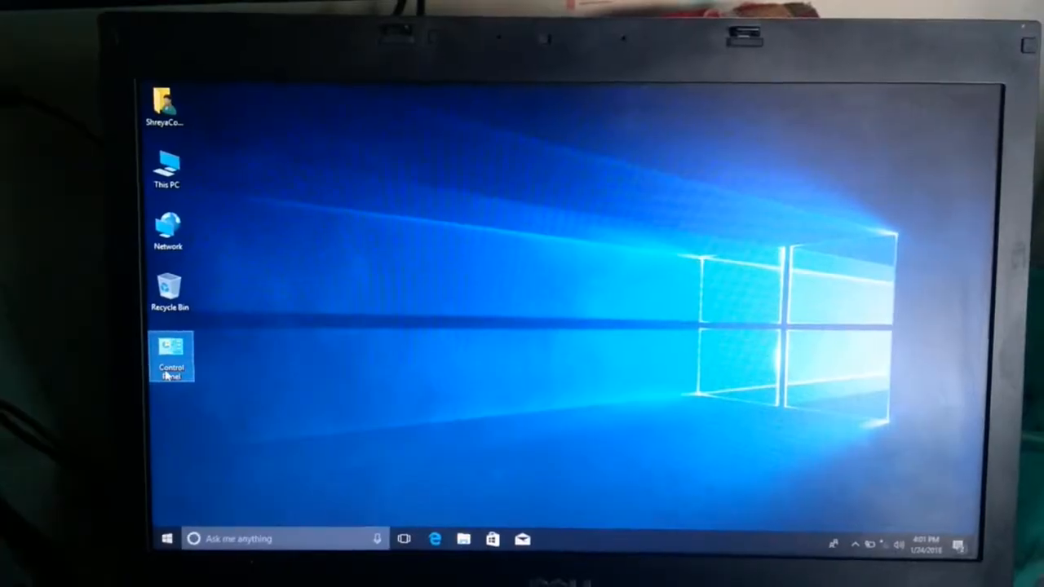
pyautogui.doubleClick(171, 356)
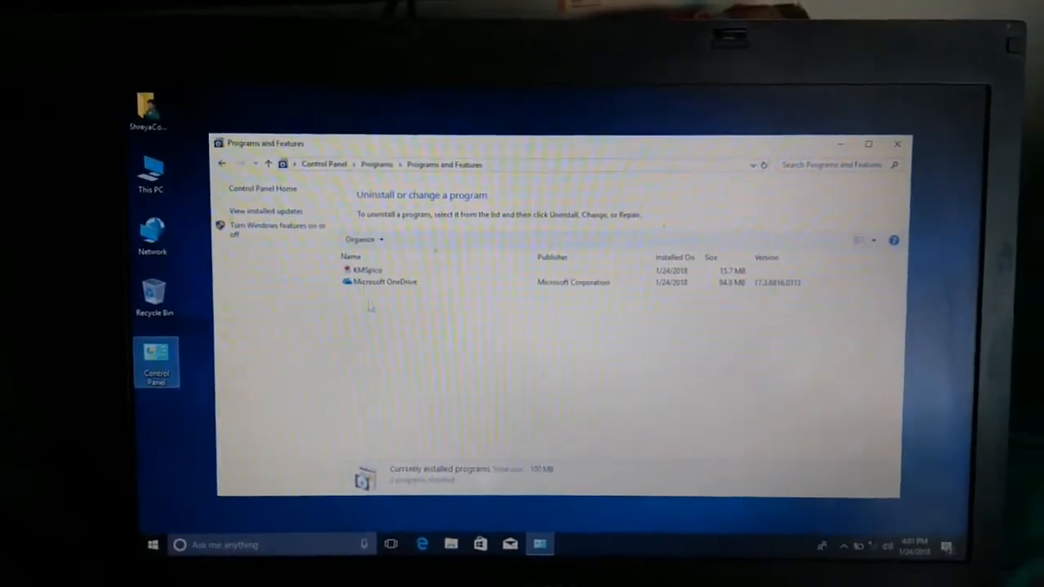
pyautogui.click(365, 269)
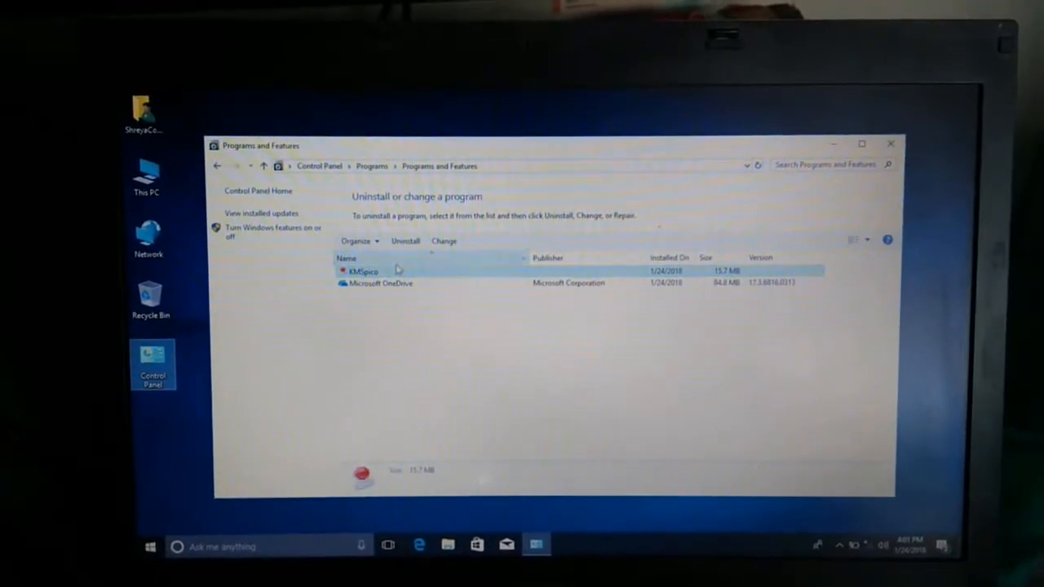
pyautogui.click(405, 240)
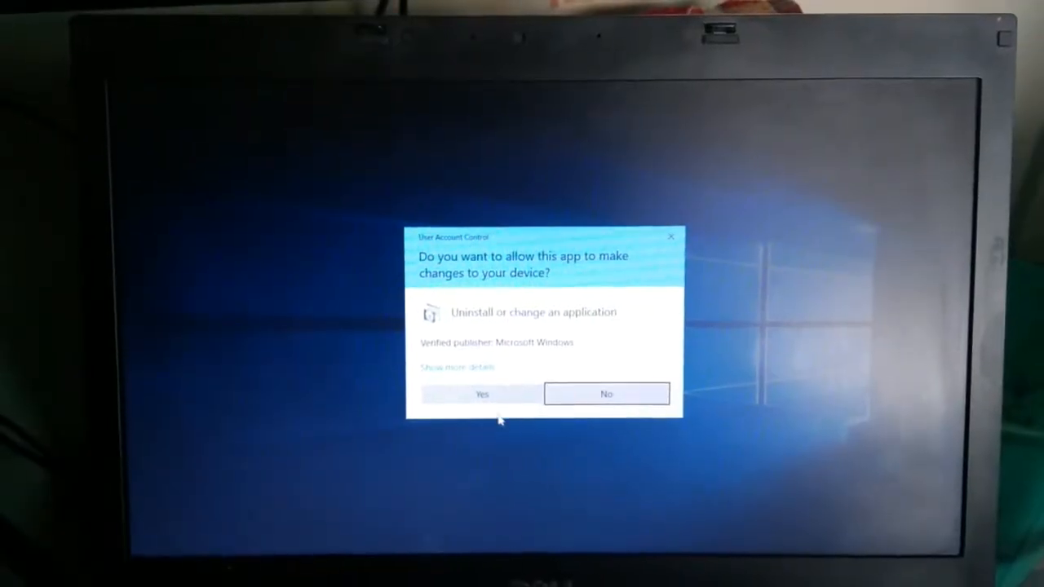
pyautogui.click(481, 394)
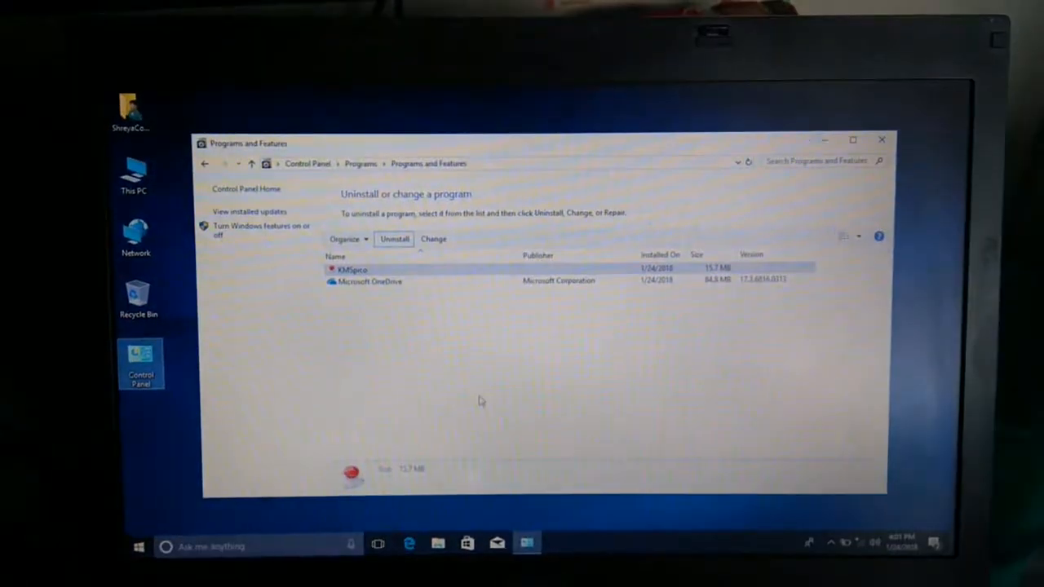
pyautogui.click(394, 238)
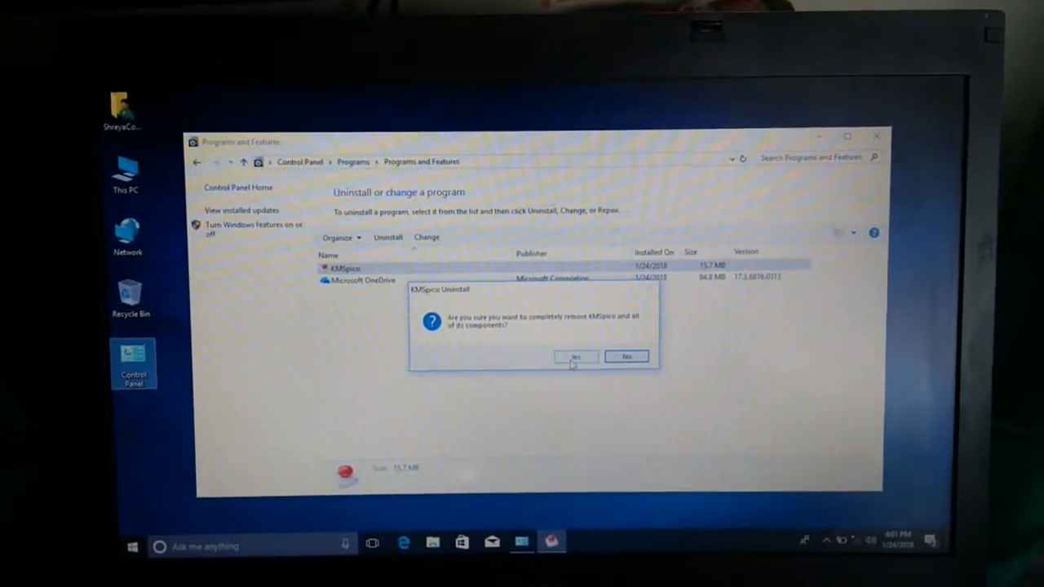
pyautogui.click(576, 357)
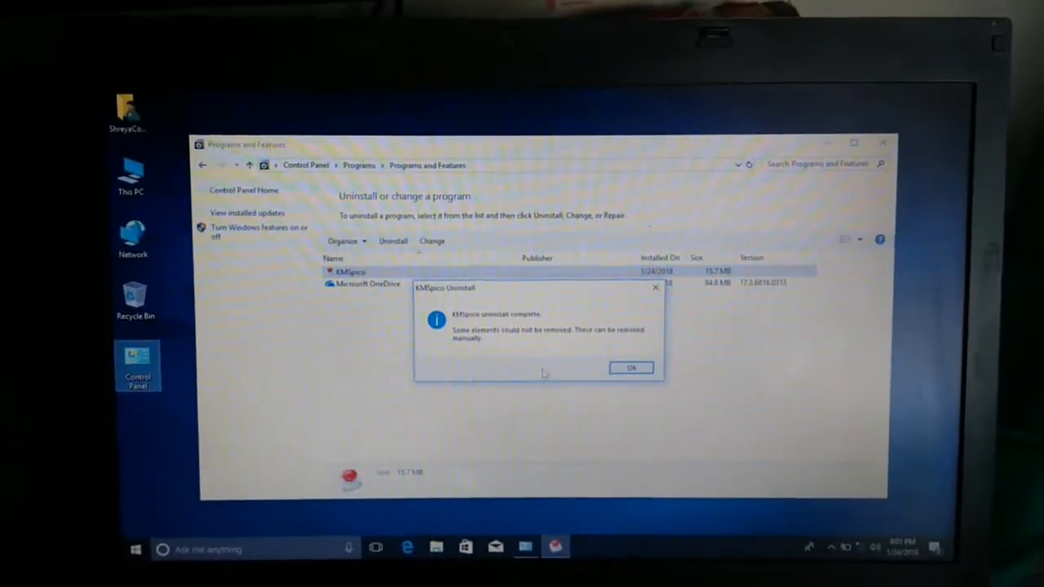
pyautogui.click(631, 368)
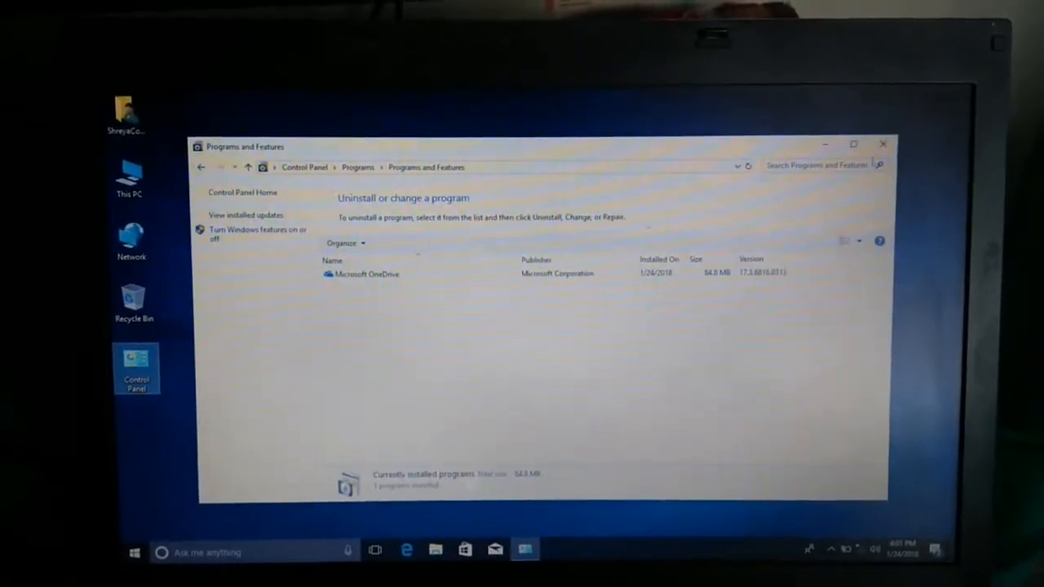
pyautogui.click(883, 144)
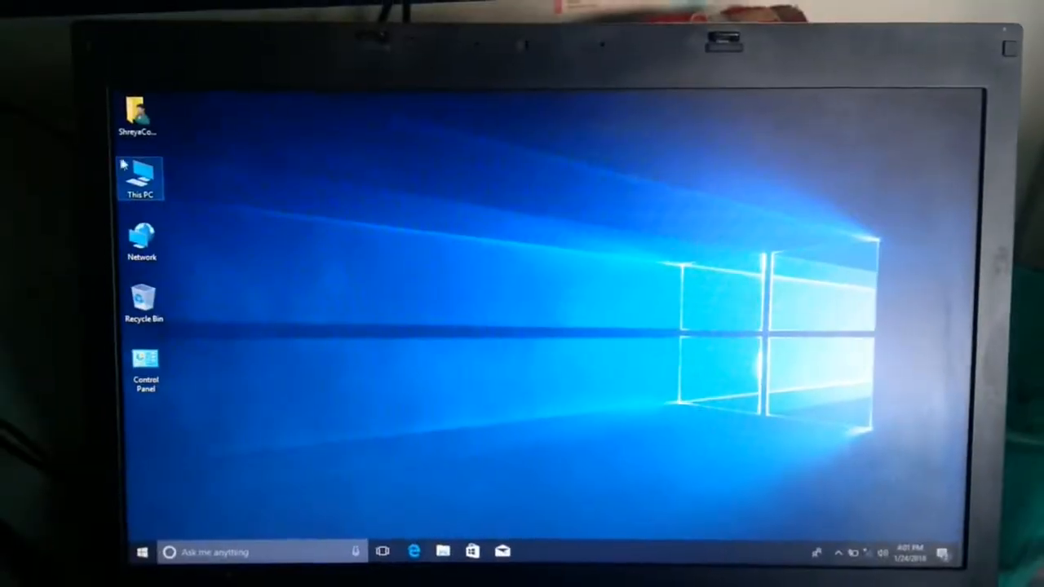